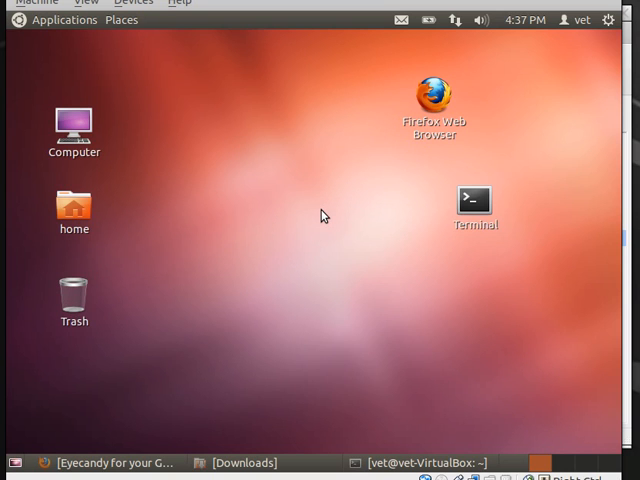
mouse_move(208, 216)
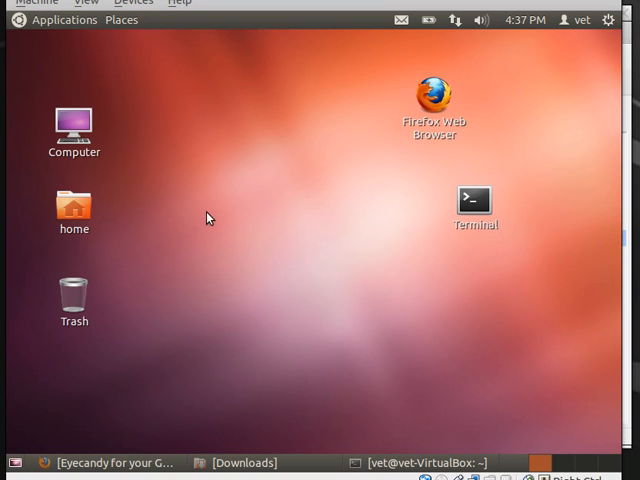
mouse_move(268, 220)
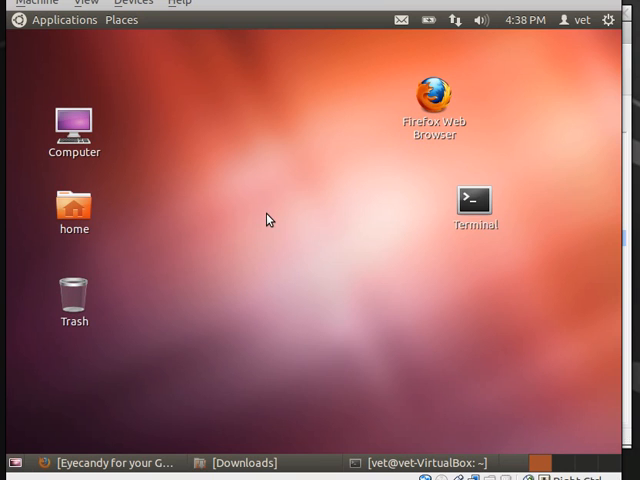
mouse_move(244, 228)
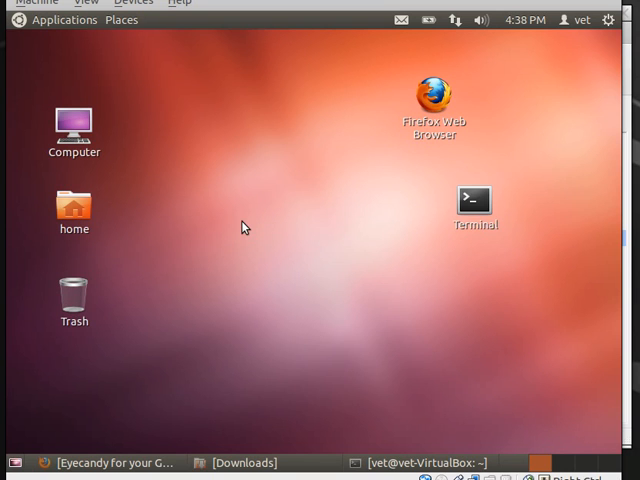
mouse_move(304, 222)
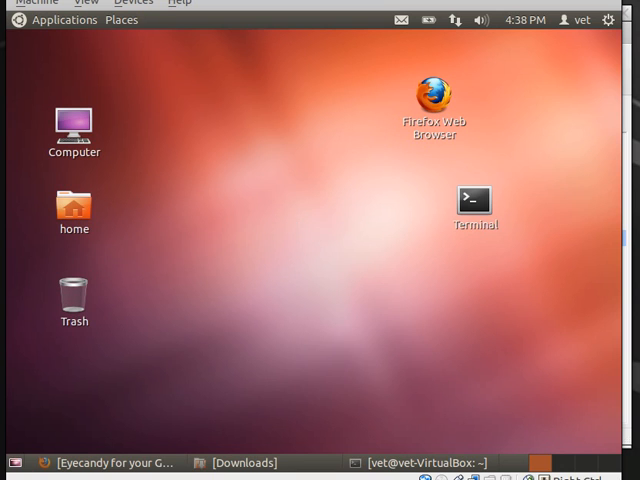
mouse_move(260, 188)
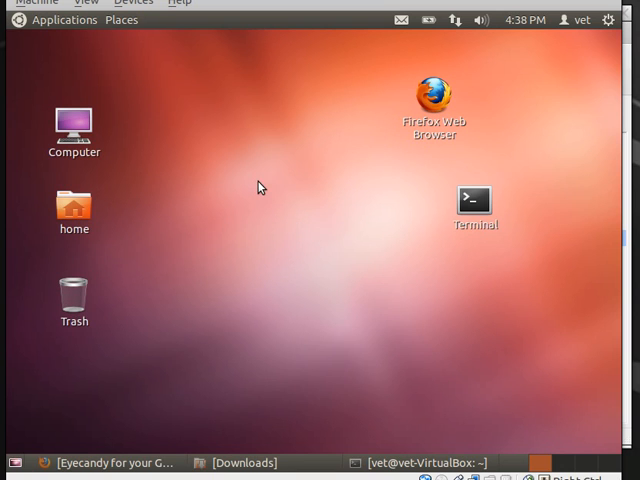
mouse_move(308, 182)
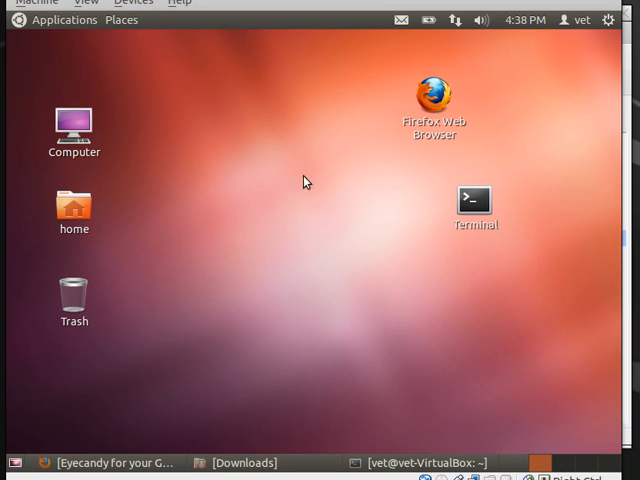
mouse_move(36, 320)
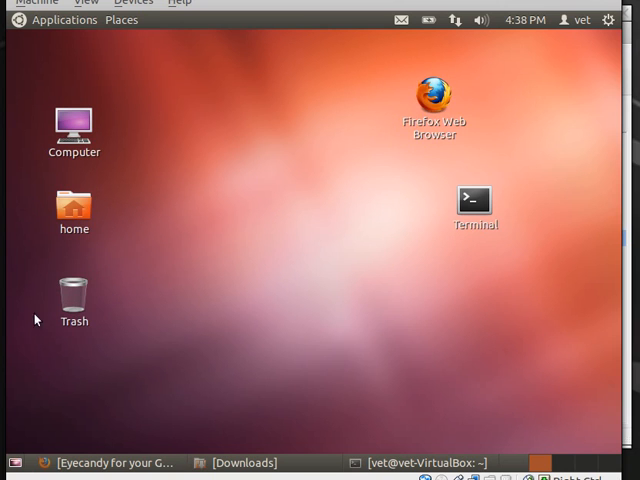
mouse_move(316, 138)
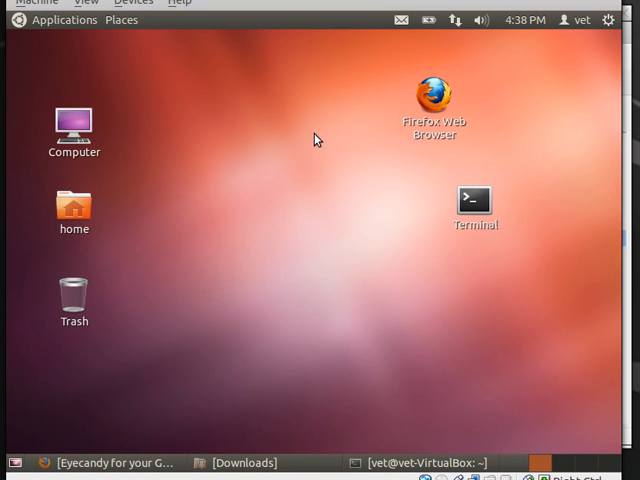
mouse_move(80, 32)
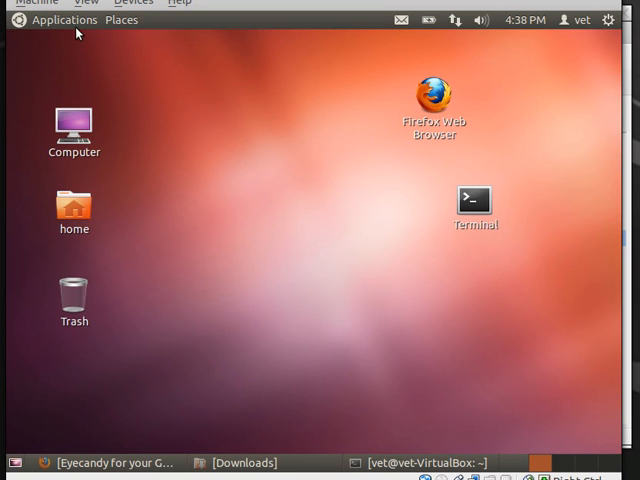
mouse_move(238, 132)
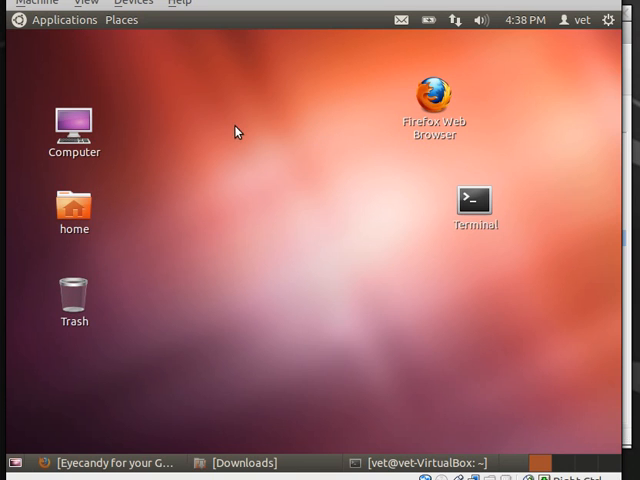
mouse_move(330, 188)
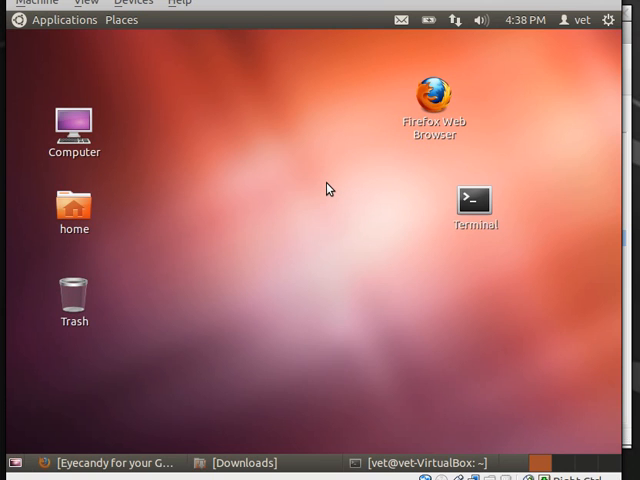
mouse_move(312, 196)
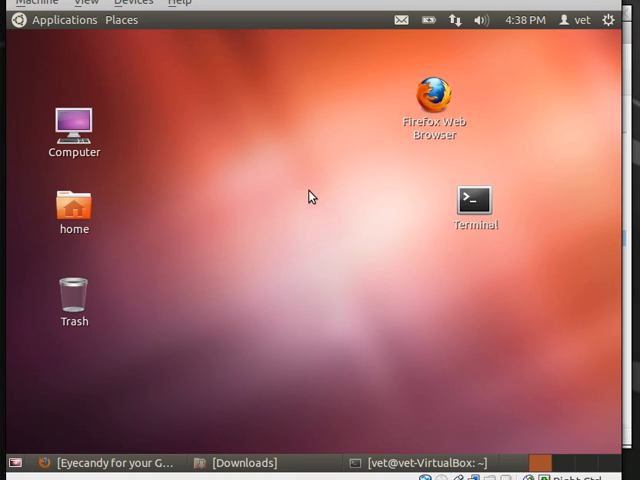
mouse_move(304, 200)
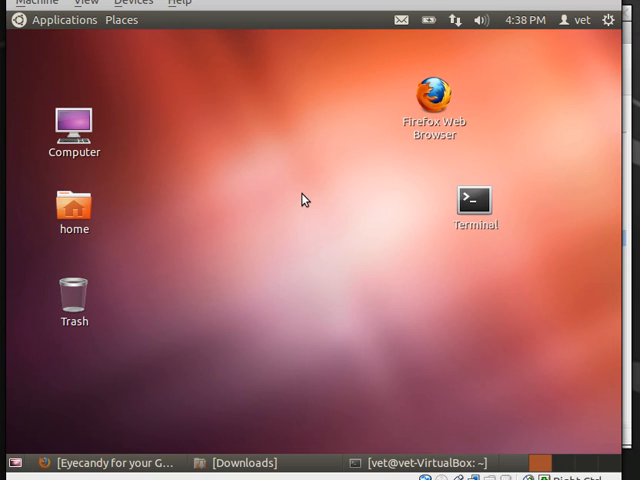
mouse_move(118, 462)
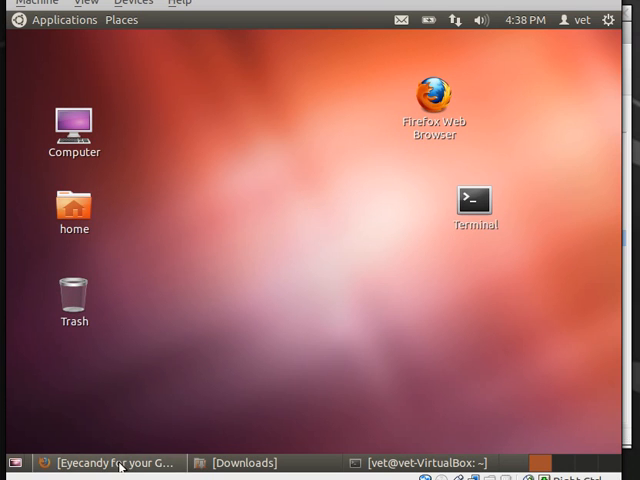
Step: Return to the GNOME-Look theme browsing page in the browser
click(116, 462)
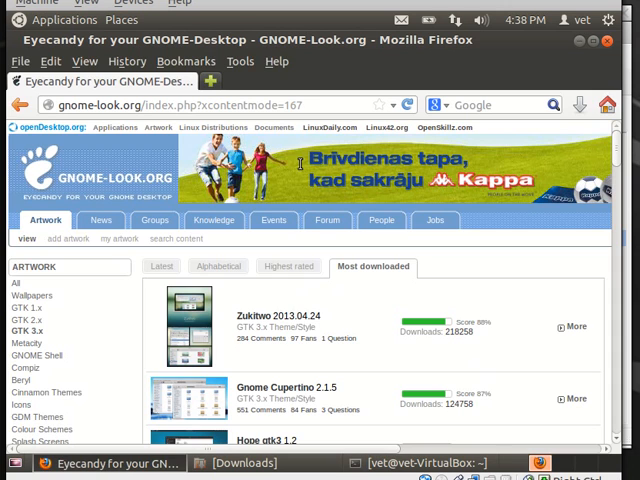
click(328, 220)
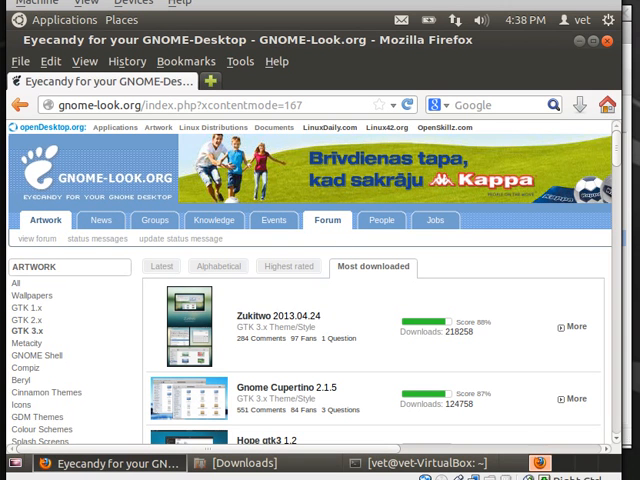
click(44, 220)
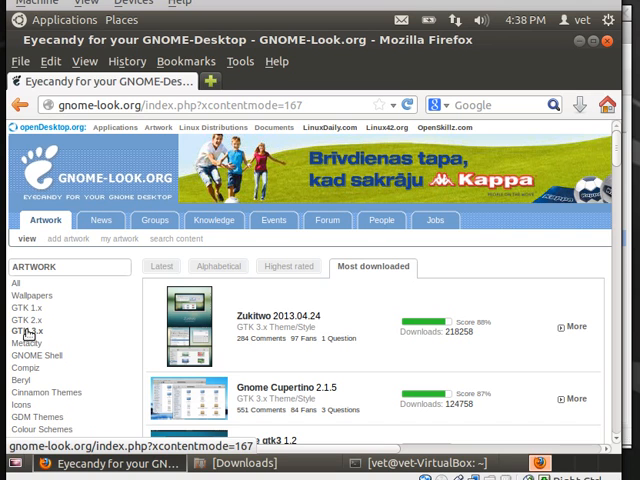
click(216, 266)
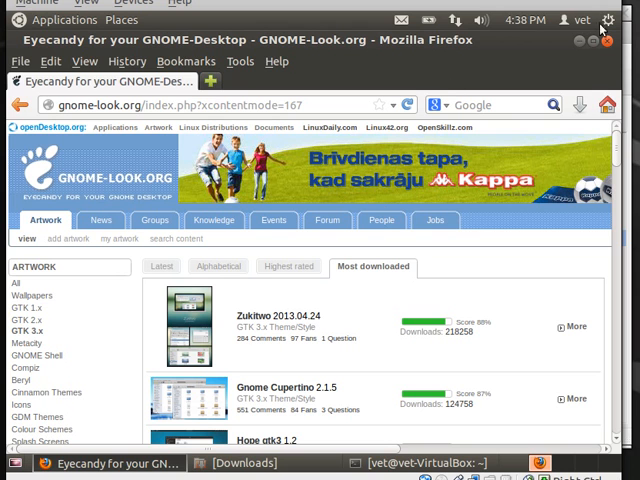
mouse_move(532, 40)
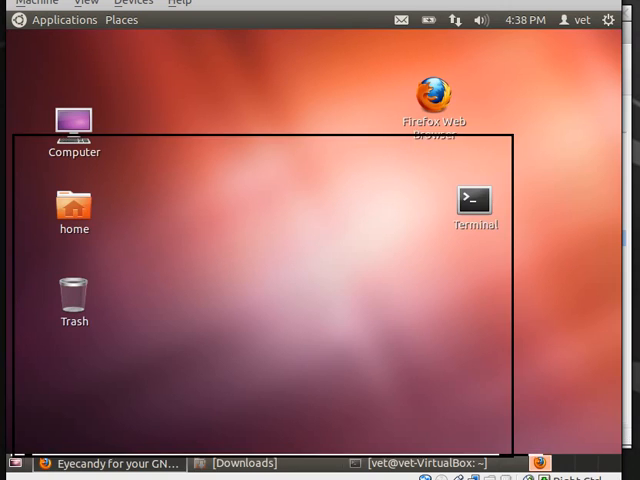
Step: Launch System Monitor from Applications > System Tools, then minimize it so it keeps running
click(64, 20)
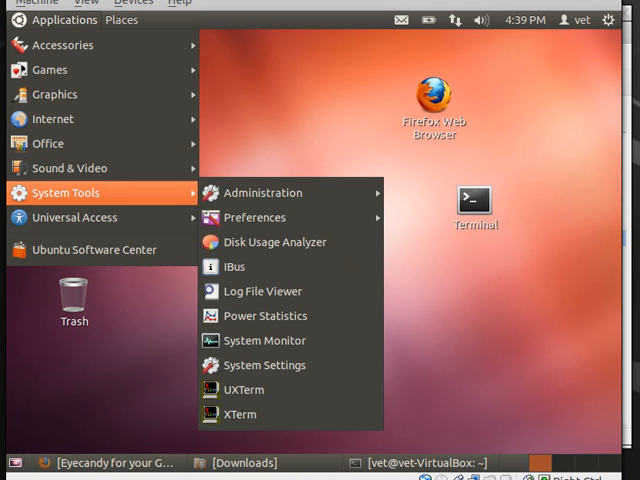
mouse_move(264, 340)
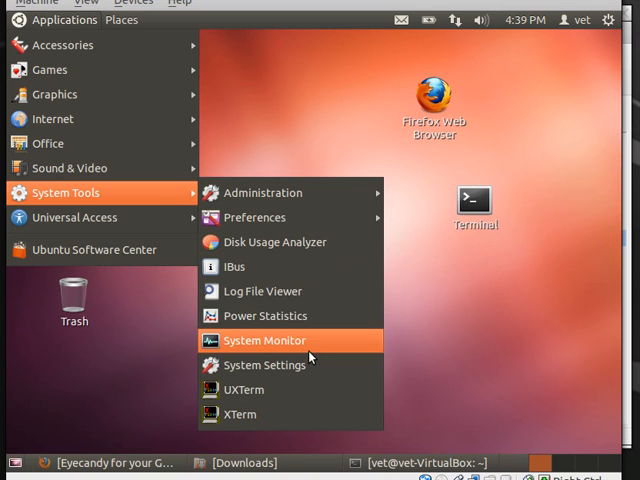
click(264, 340)
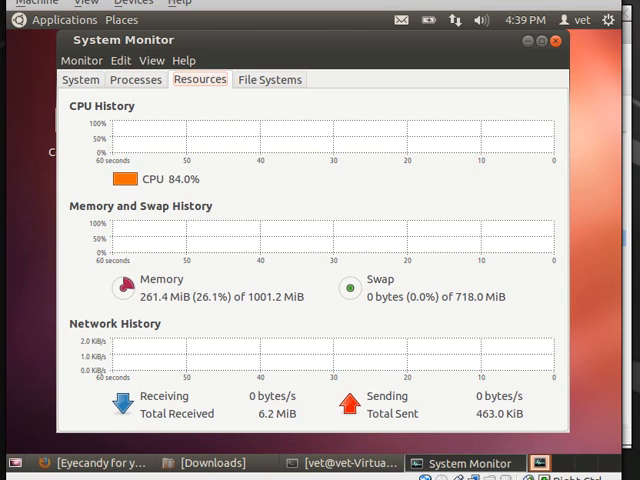
click(80, 80)
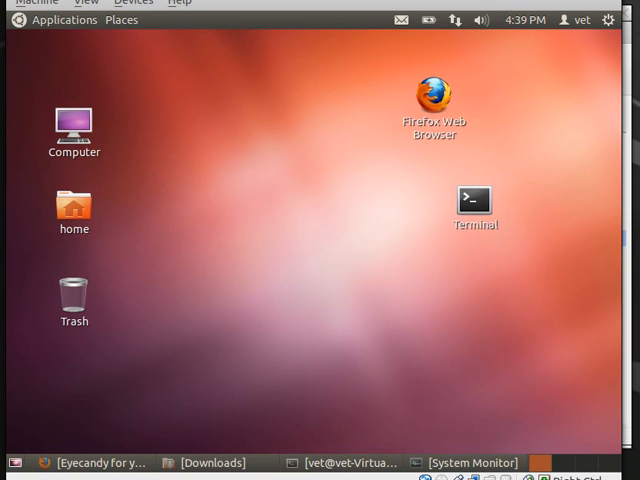
mouse_move(270, 188)
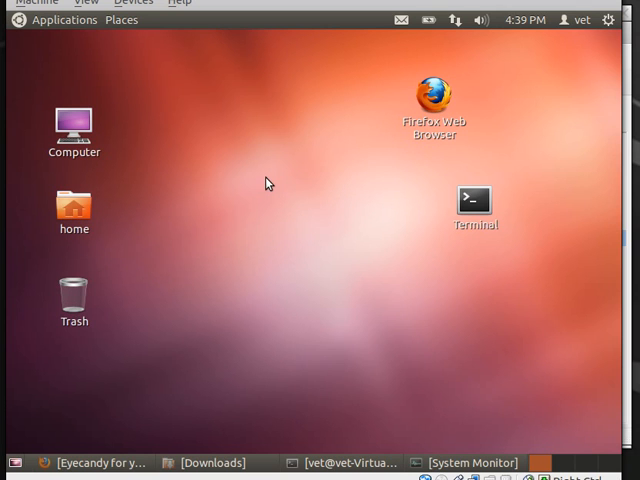
mouse_move(264, 464)
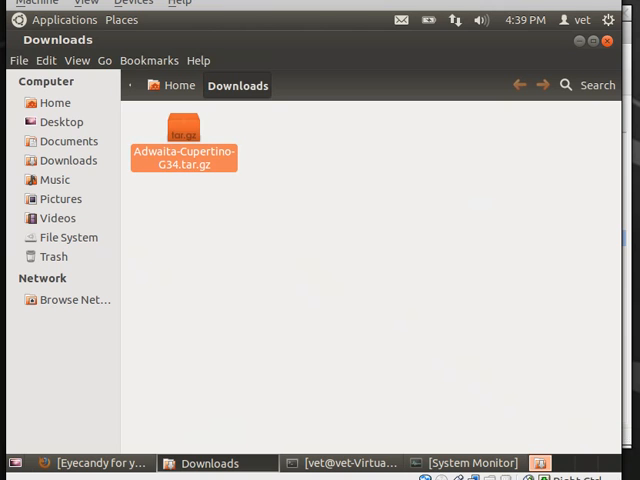
Step: Extract Adwaita-Cupertino-G34.tar.gz into an Adwaita-Cupertino-G34 folder in Downloads and select it
click(184, 136)
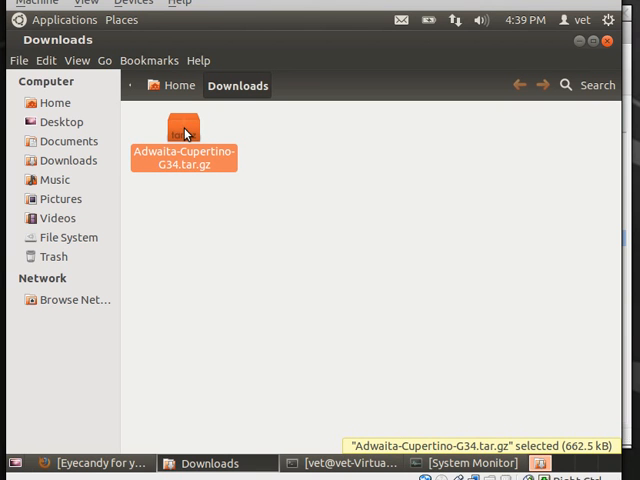
right_click(184, 130)
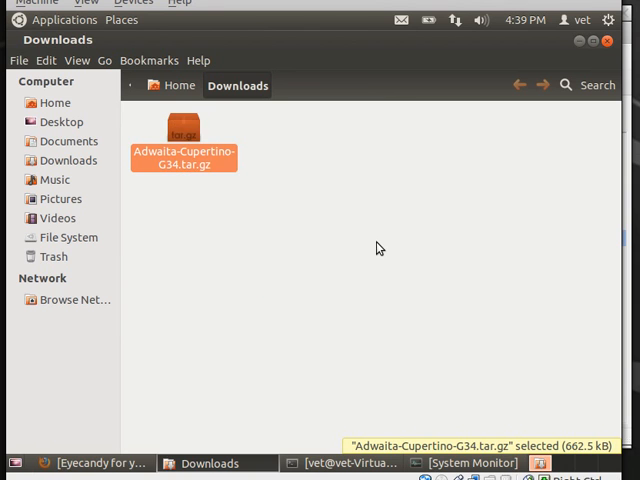
double_click(184, 130)
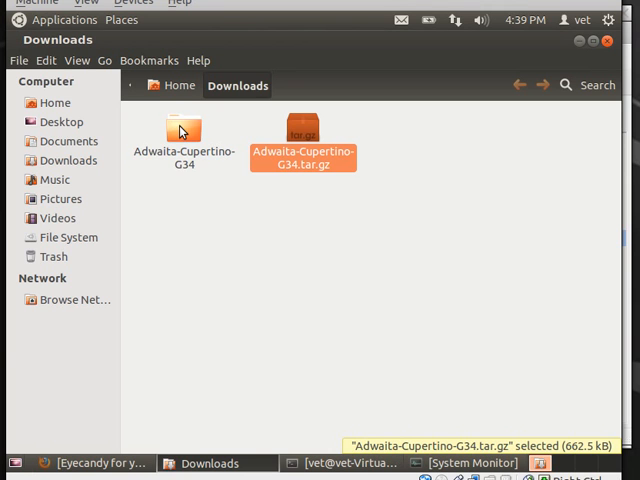
click(184, 136)
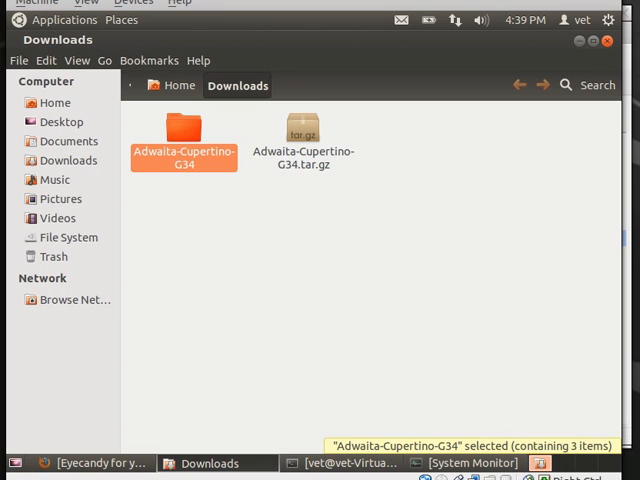
Step: Enter Adwaita-Cupertino-G34, select all four theme variant folders and copy them
double_click(184, 136)
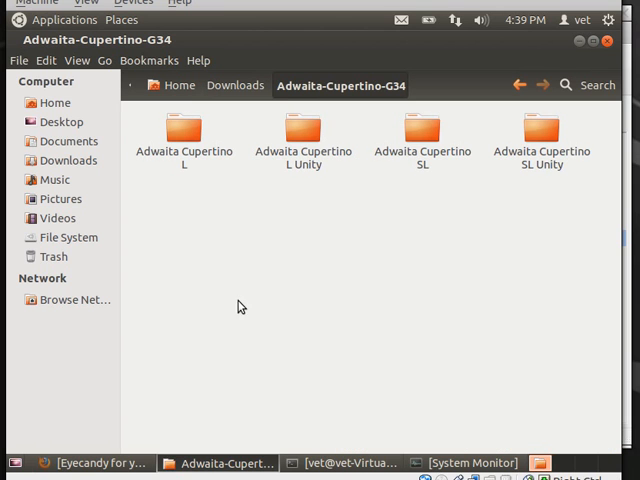
mouse_move(492, 244)
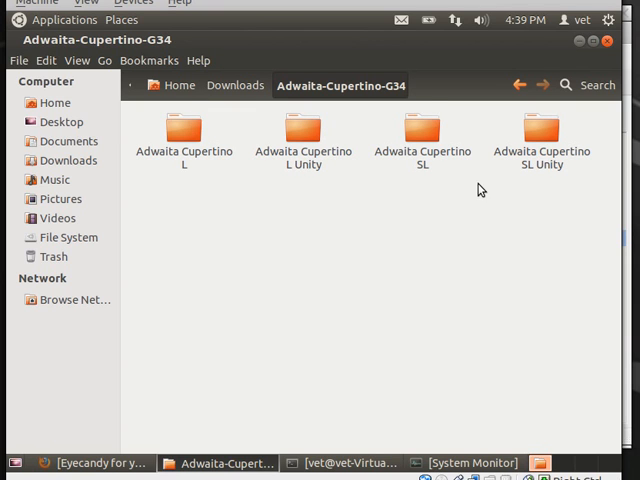
mouse_move(444, 236)
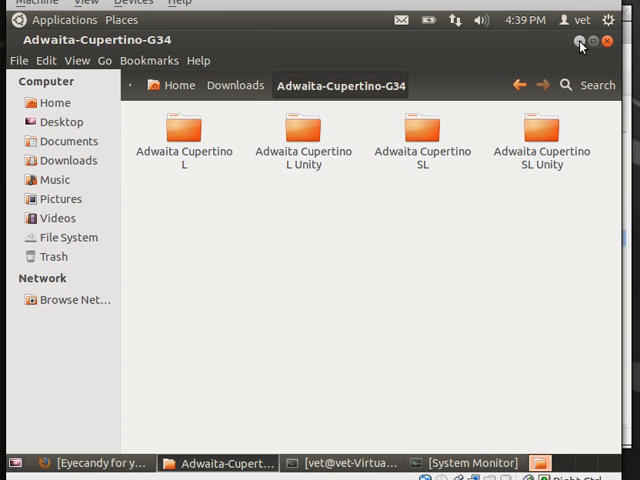
key(ctrl+a)
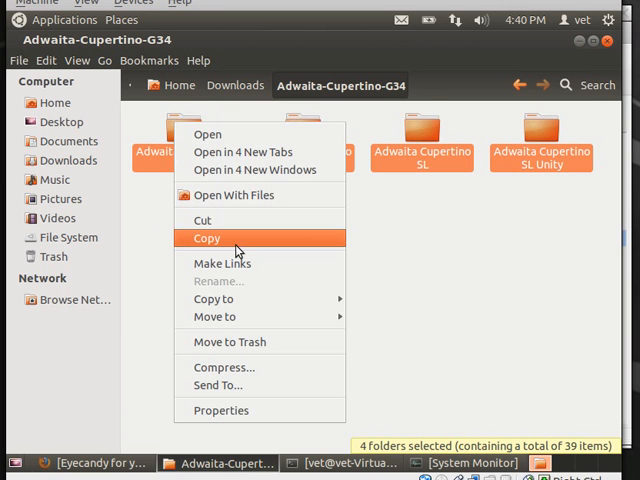
click(206, 238)
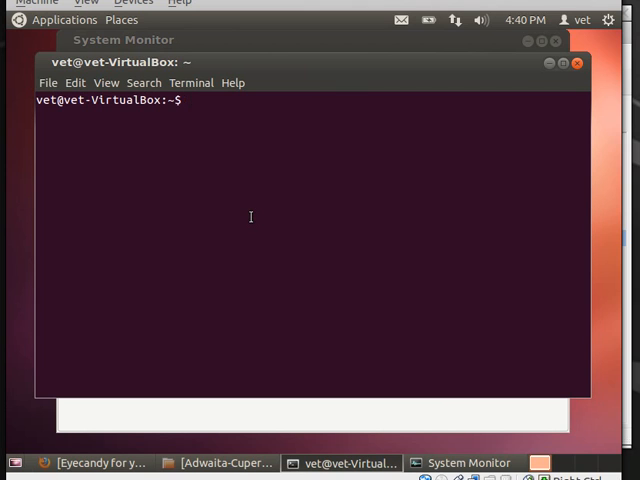
Step: Run sudo nautilus with the password, dismiss the warning, and show the File System root
text(sudo nau)
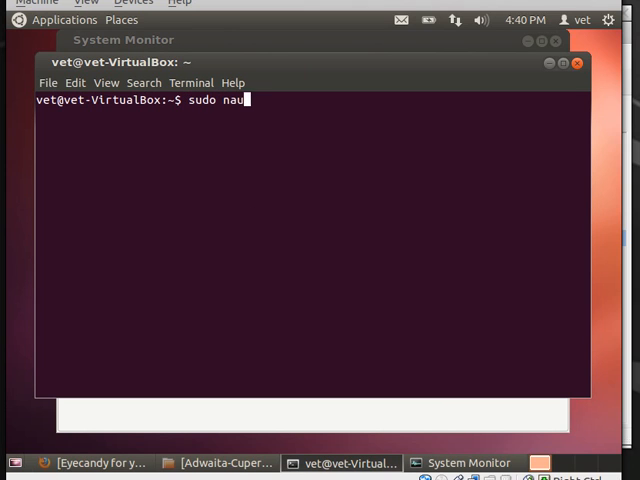
key(Return)
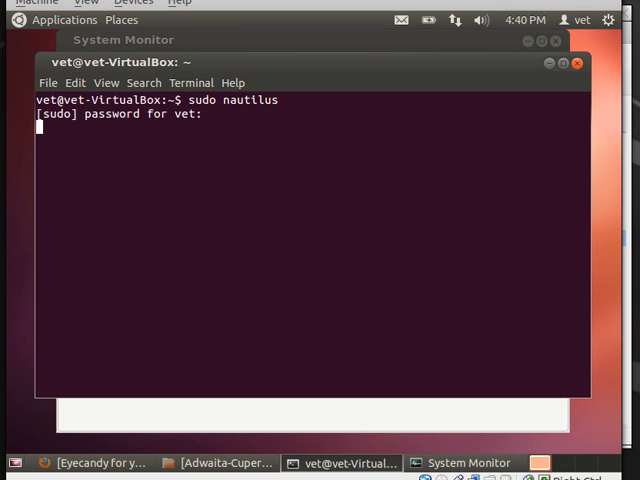
key(Return)
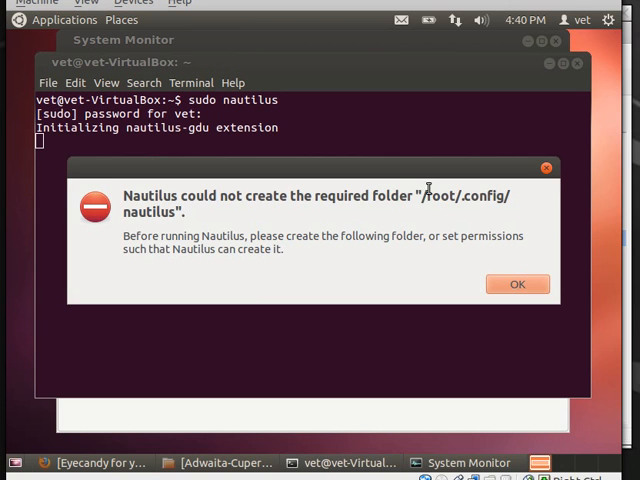
click(516, 284)
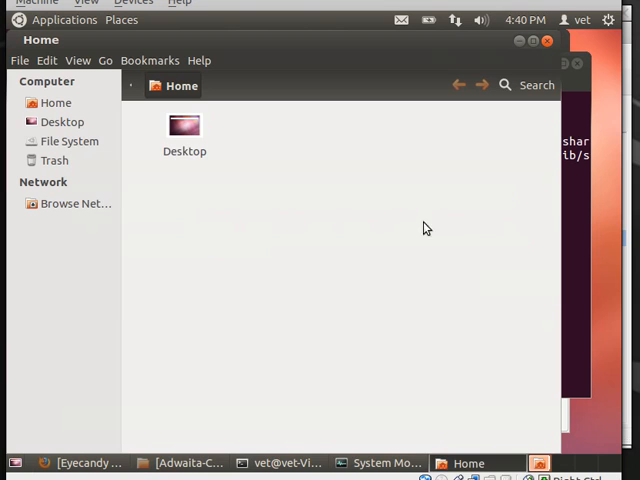
mouse_move(250, 170)
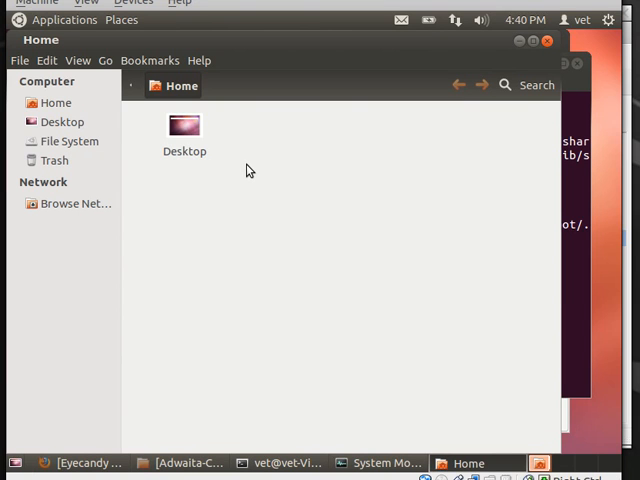
mouse_move(44, 160)
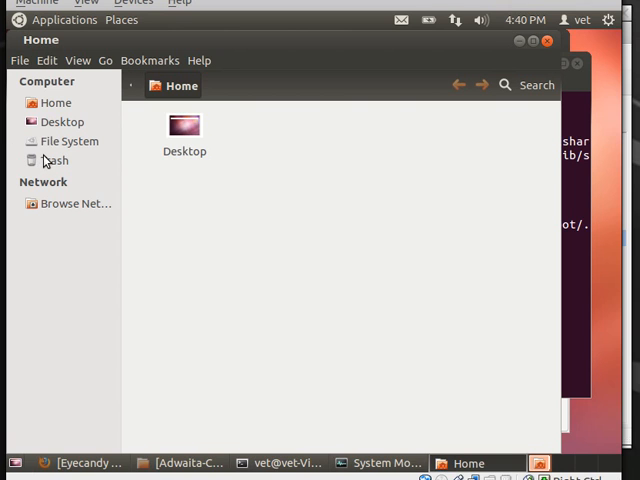
click(68, 140)
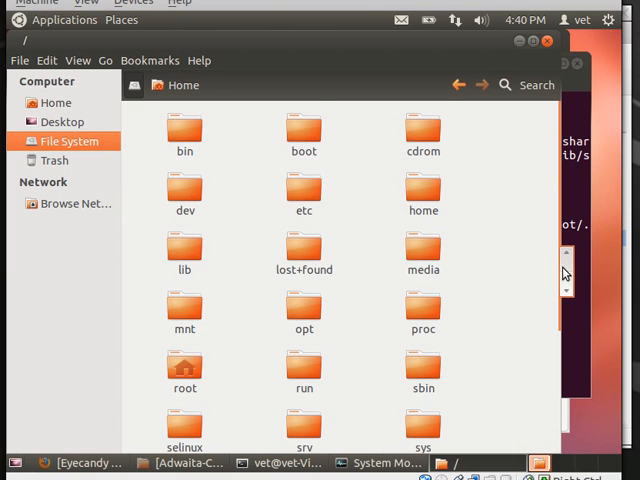
Step: Navigate the root Nautilus window into usr, then share, toward /usr/share/themes
scroll(down, 3)
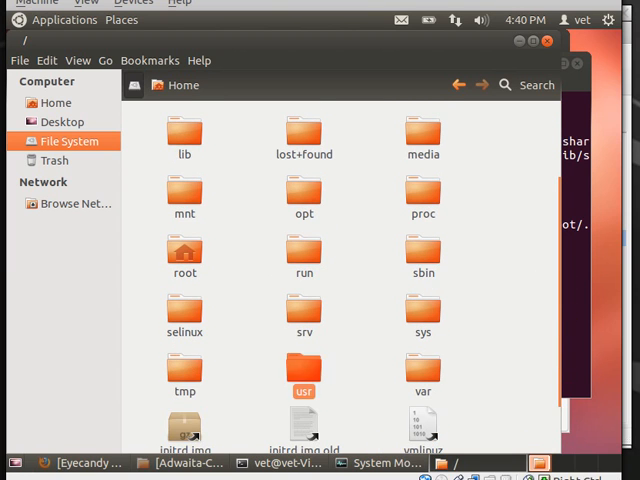
double_click(304, 370)
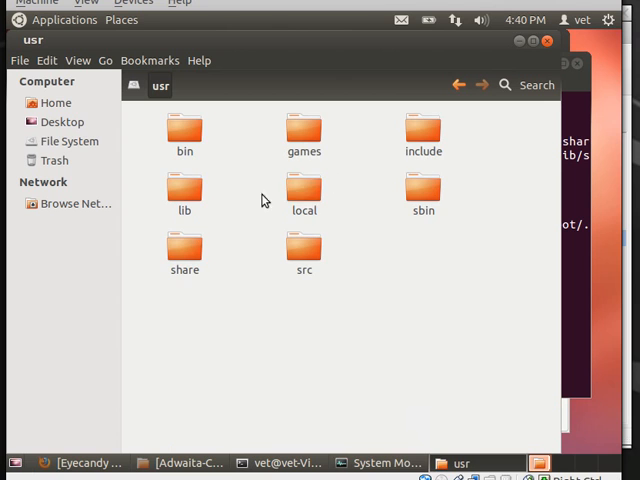
double_click(184, 256)
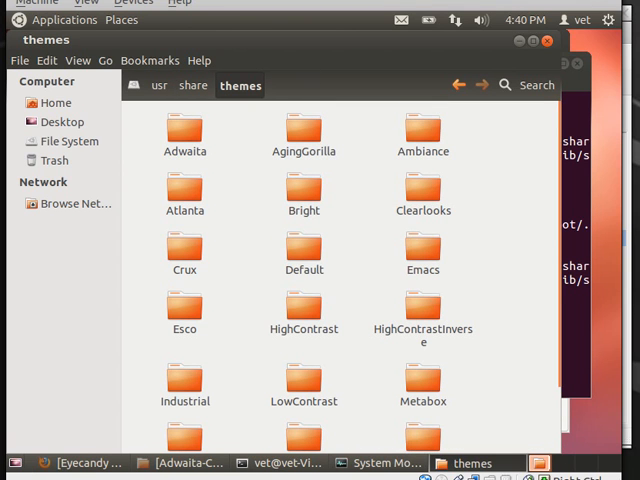
mouse_move(360, 184)
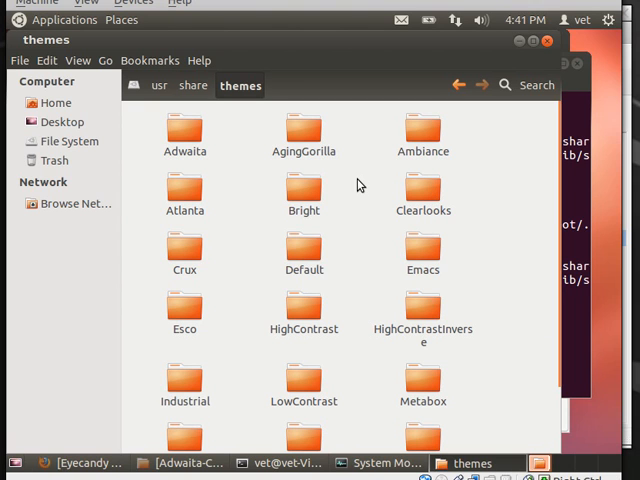
Step: Paste the four copied Adwaita Cupertino folders into /usr/share/themes and hide the window
right_click(360, 184)
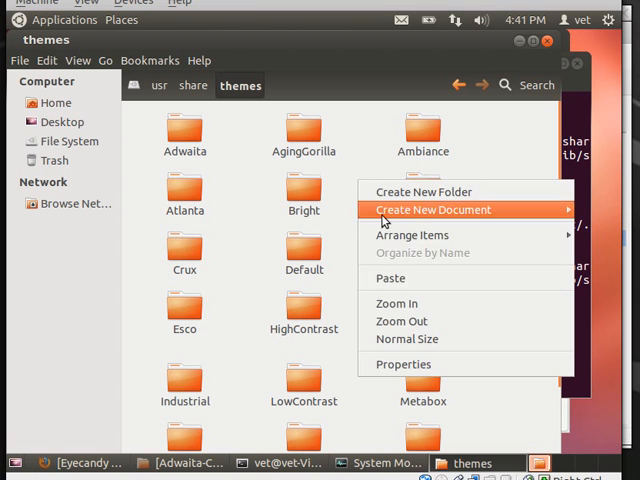
click(352, 262)
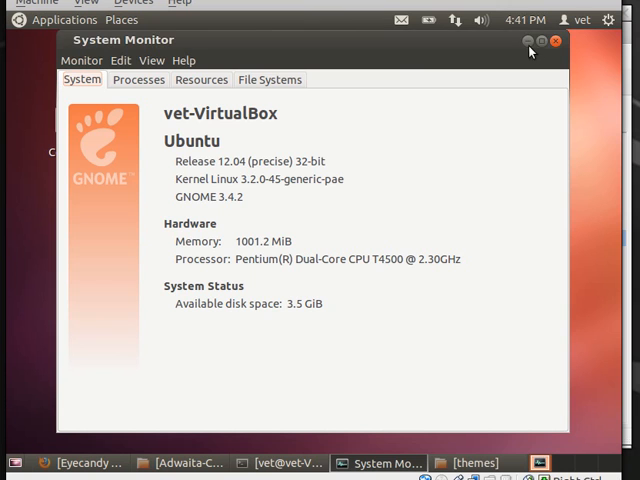
click(540, 40)
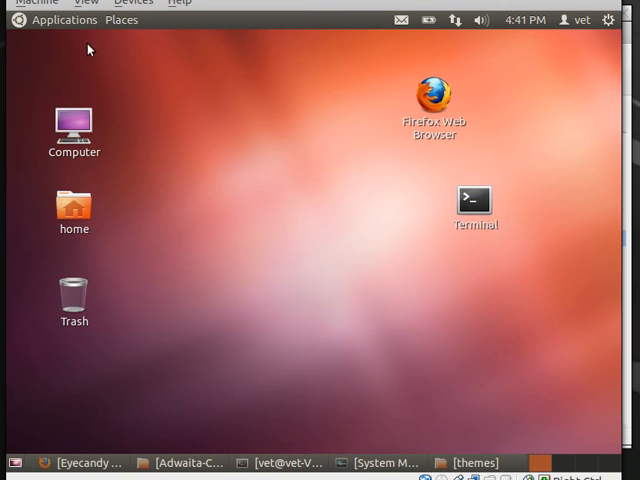
mouse_move(168, 284)
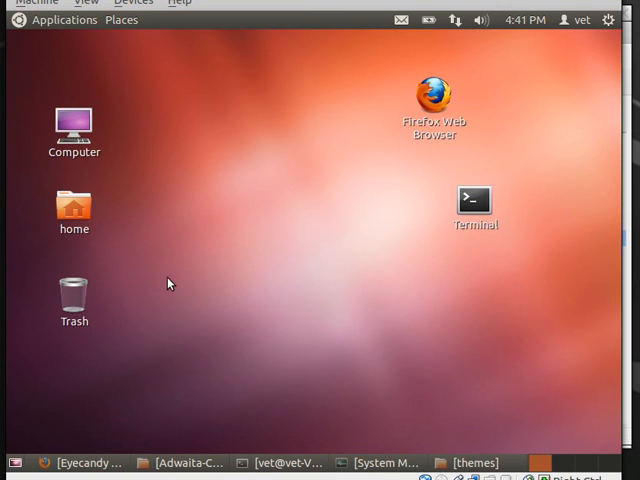
mouse_move(30, 26)
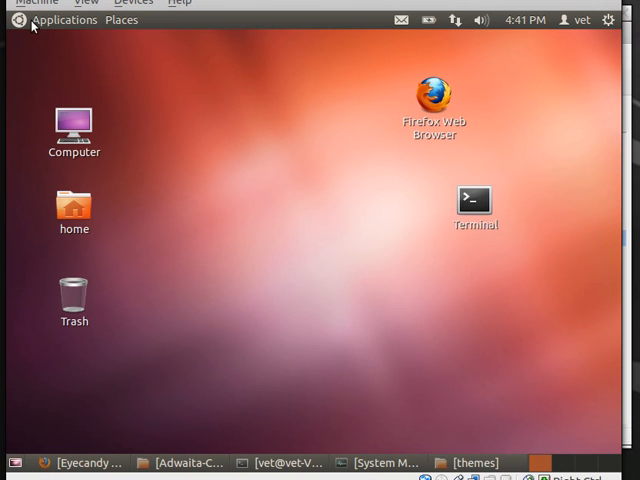
Step: Launch Advanced Settings from Applications > System Tools and show its Theme section
click(64, 20)
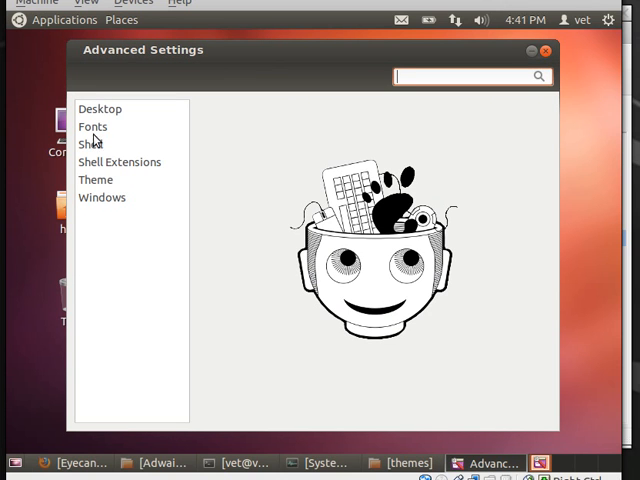
mouse_move(272, 140)
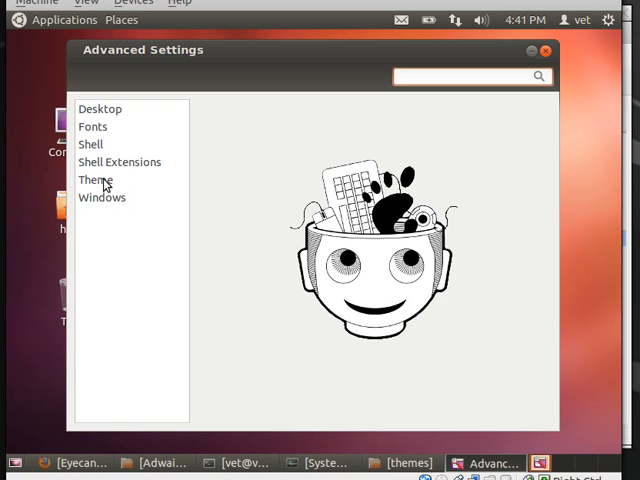
click(96, 180)
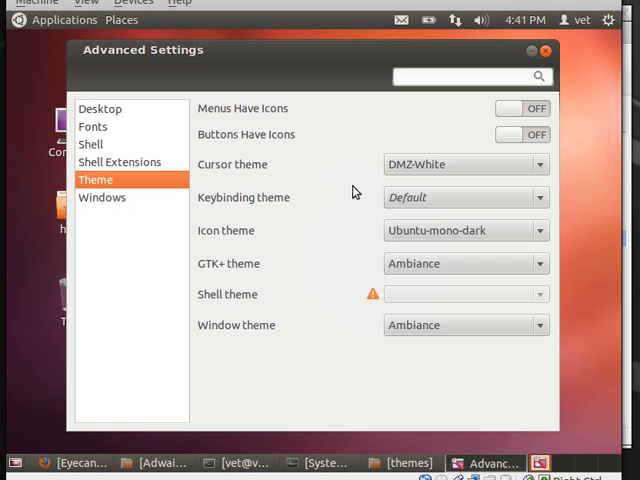
mouse_move(284, 230)
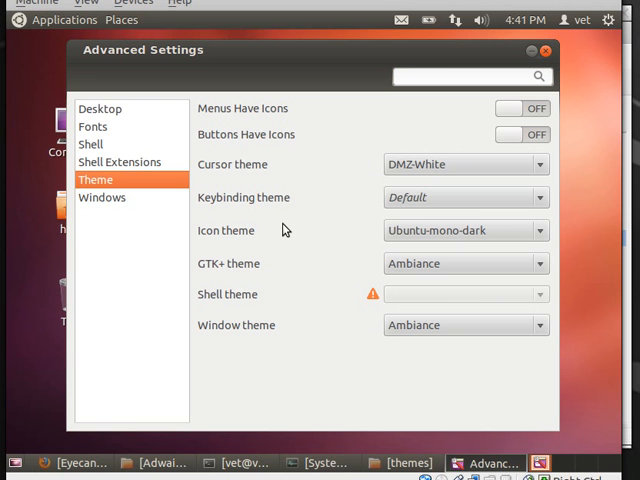
mouse_move(312, 268)
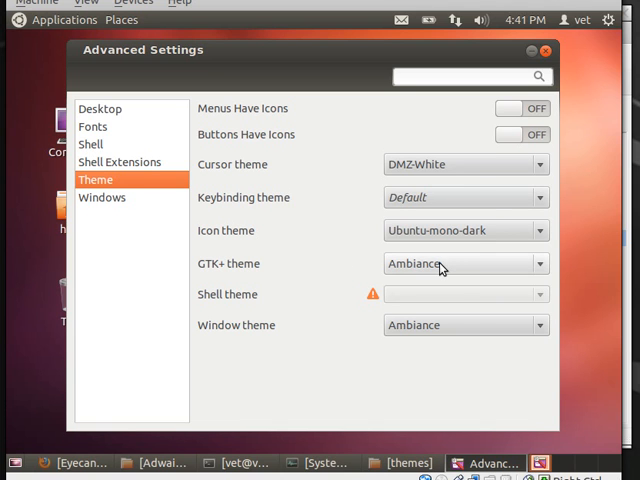
Step: Change the GTK+ theme from Ambiance to Adwaita Cupertino L
click(540, 264)
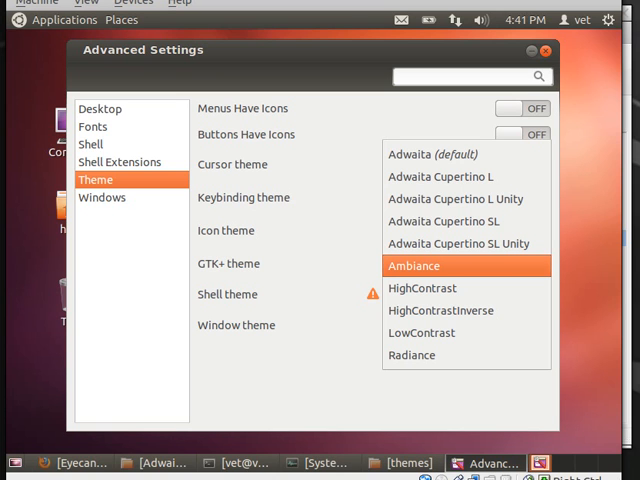
click(436, 154)
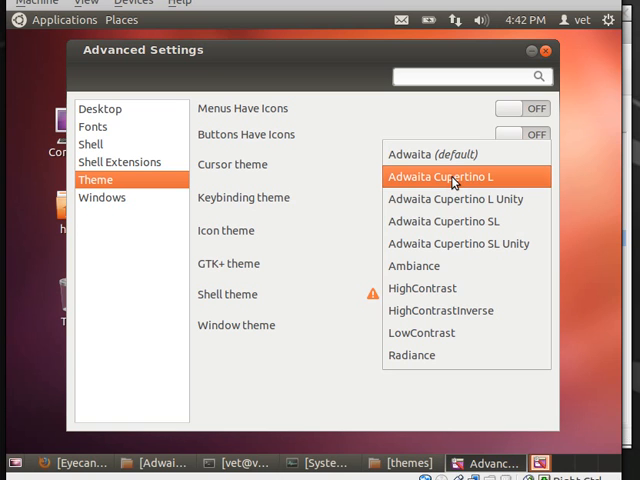
click(452, 176)
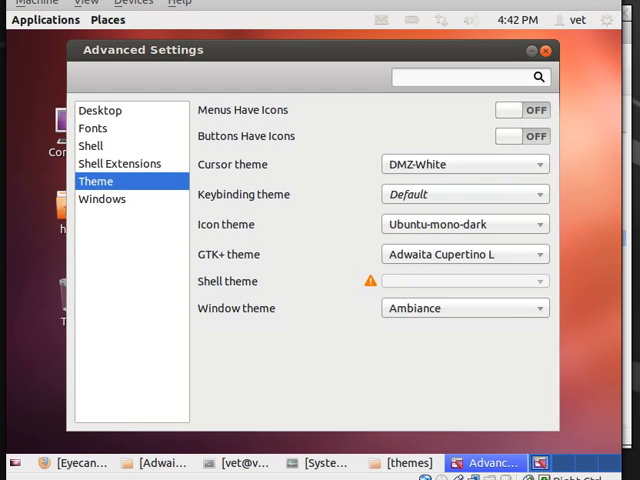
mouse_move(300, 252)
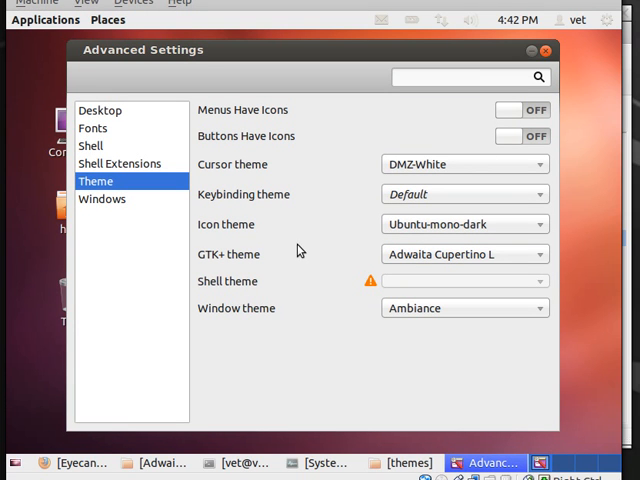
mouse_move(308, 322)
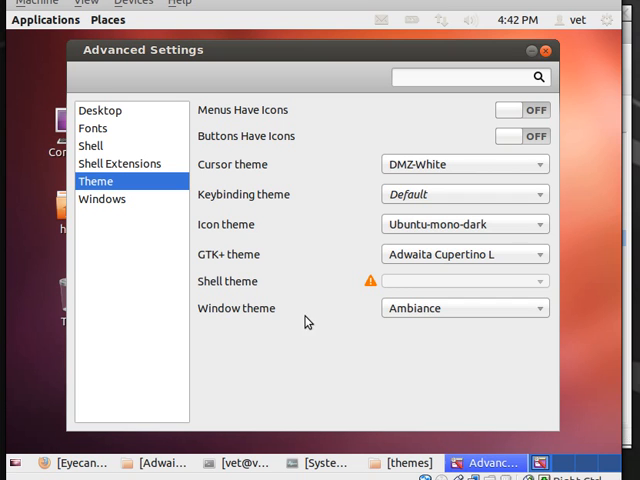
Step: Change the window theme from Ambiance to Adwaita Cupertino L to match the GTK+ theme
click(464, 308)
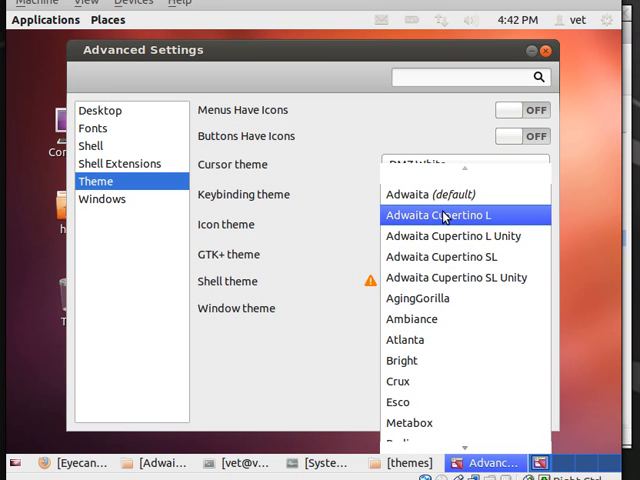
click(434, 216)
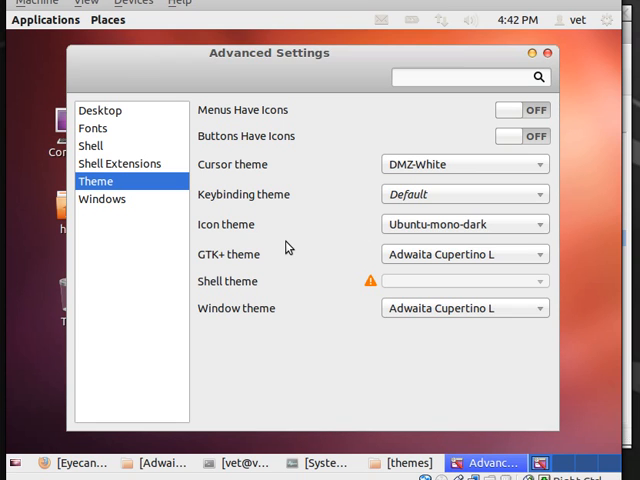
mouse_move(530, 70)
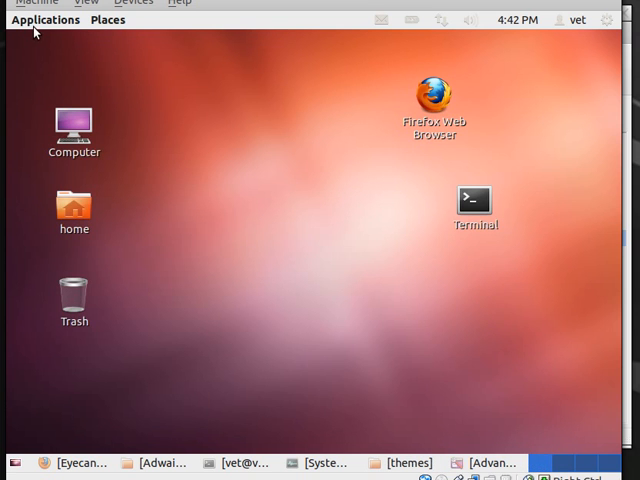
click(46, 20)
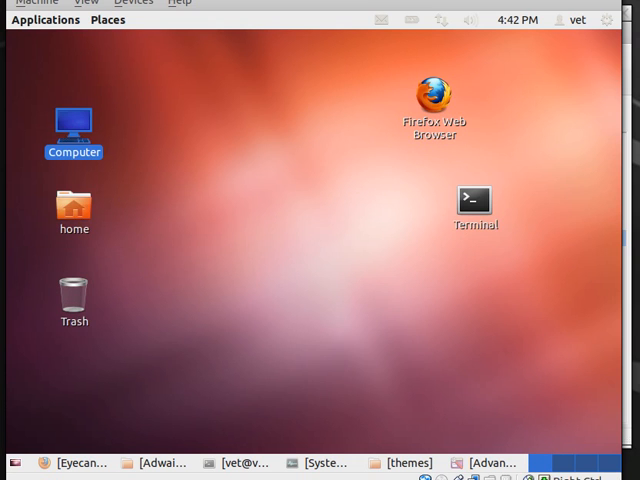
double_click(74, 126)
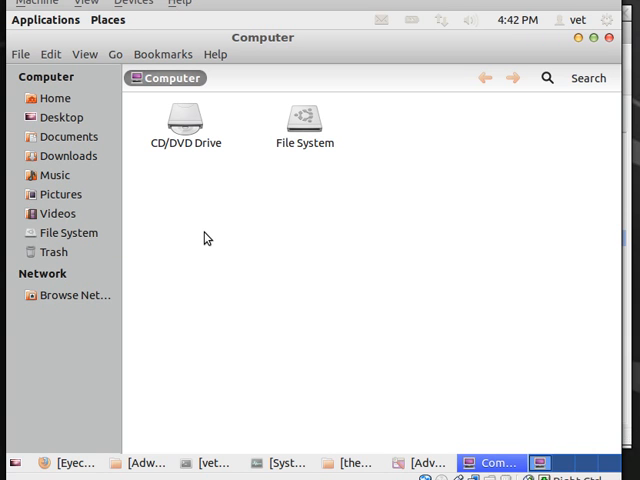
mouse_move(224, 238)
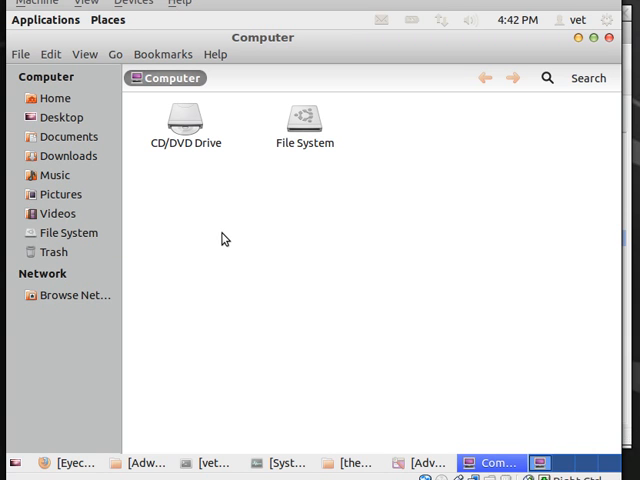
mouse_move(278, 226)
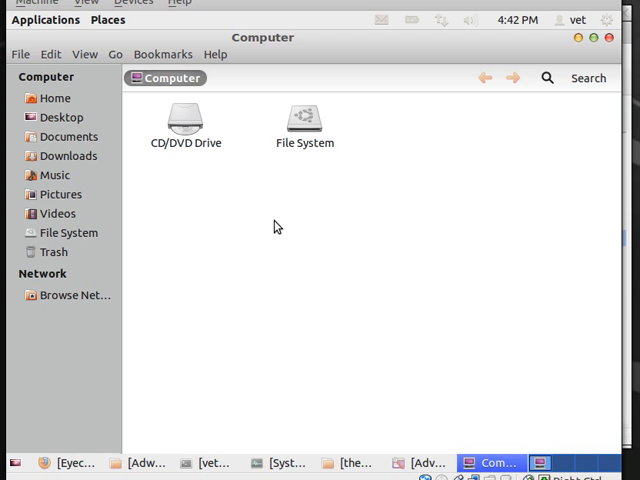
mouse_move(568, 50)
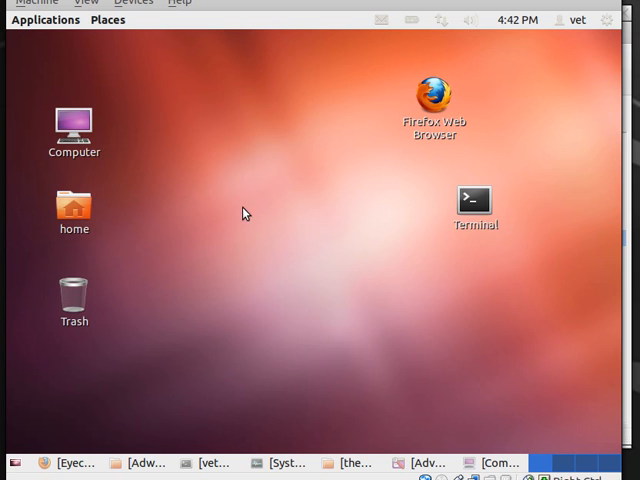
mouse_move(228, 204)
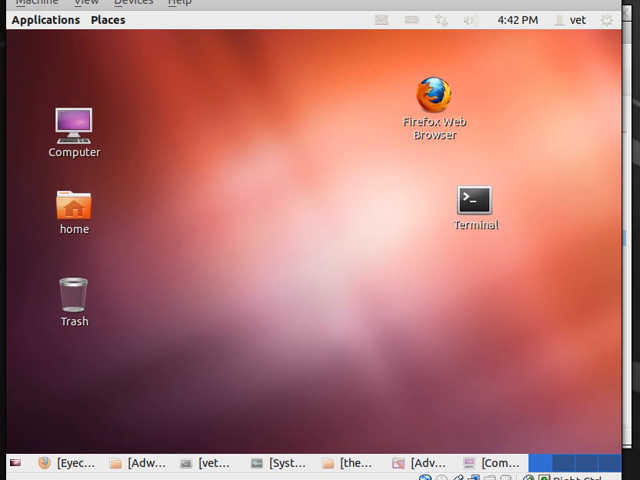
mouse_move(224, 172)
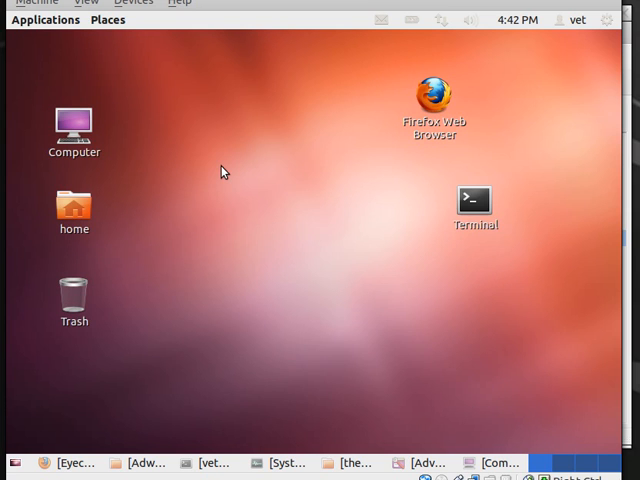
mouse_move(602, 54)
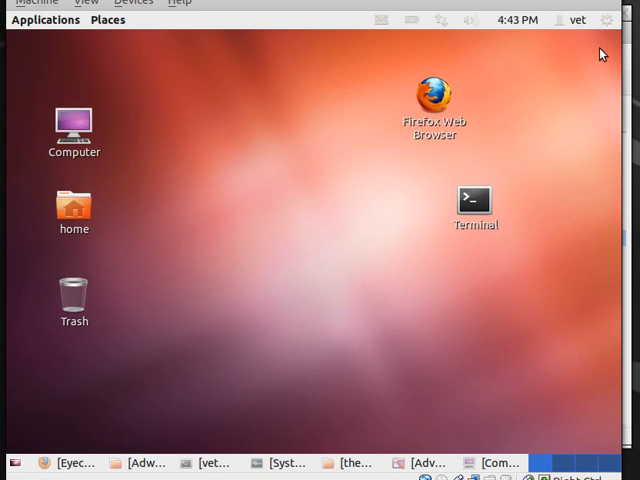